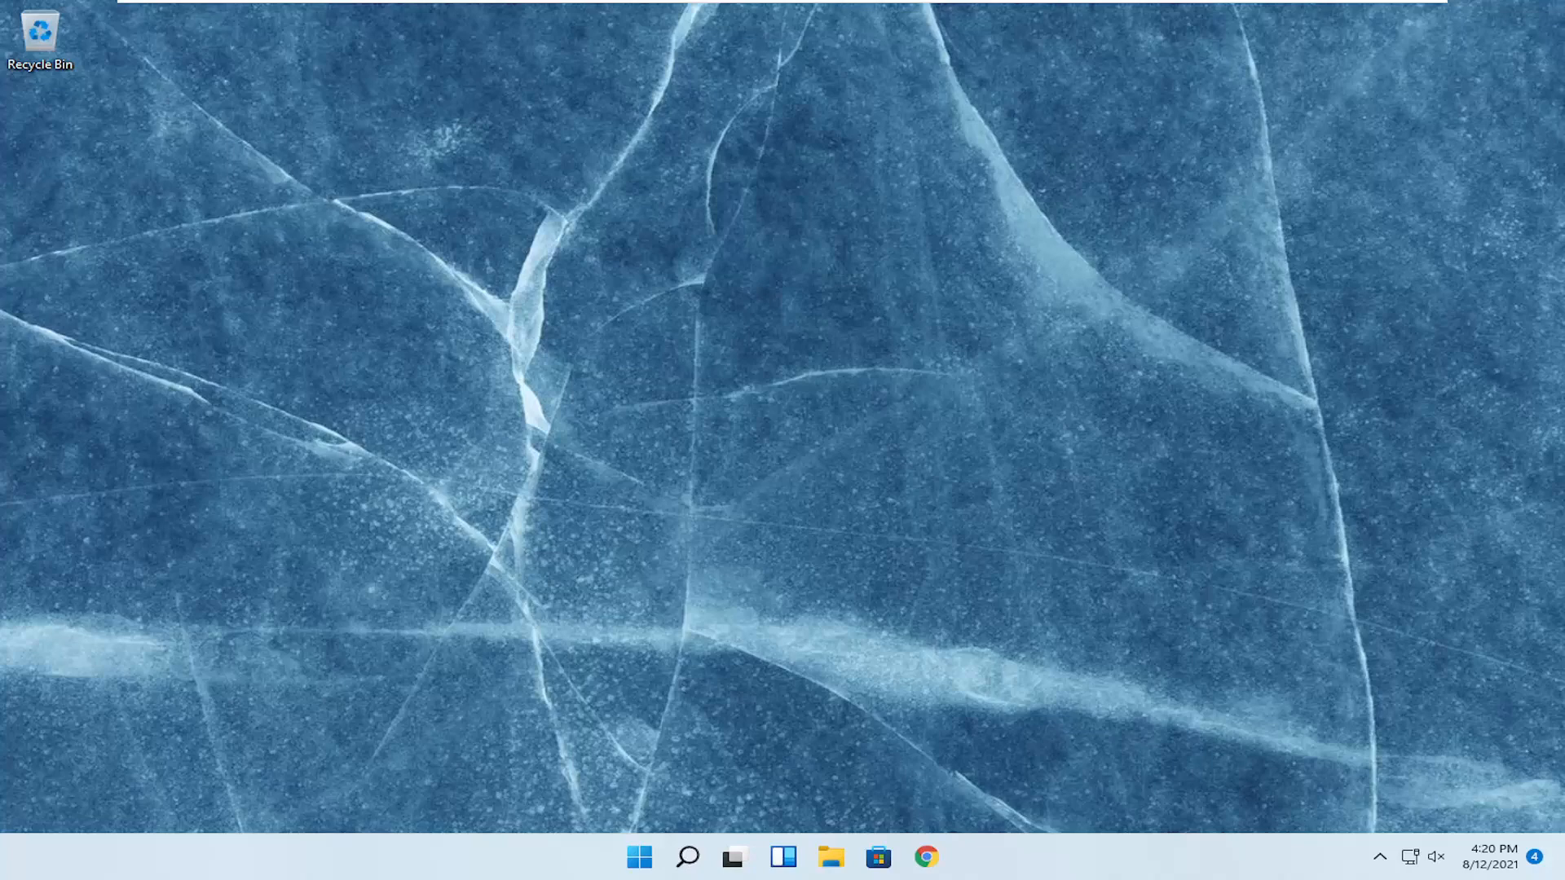
{"action": "mouse_move", "coordinate": [719, 768]}
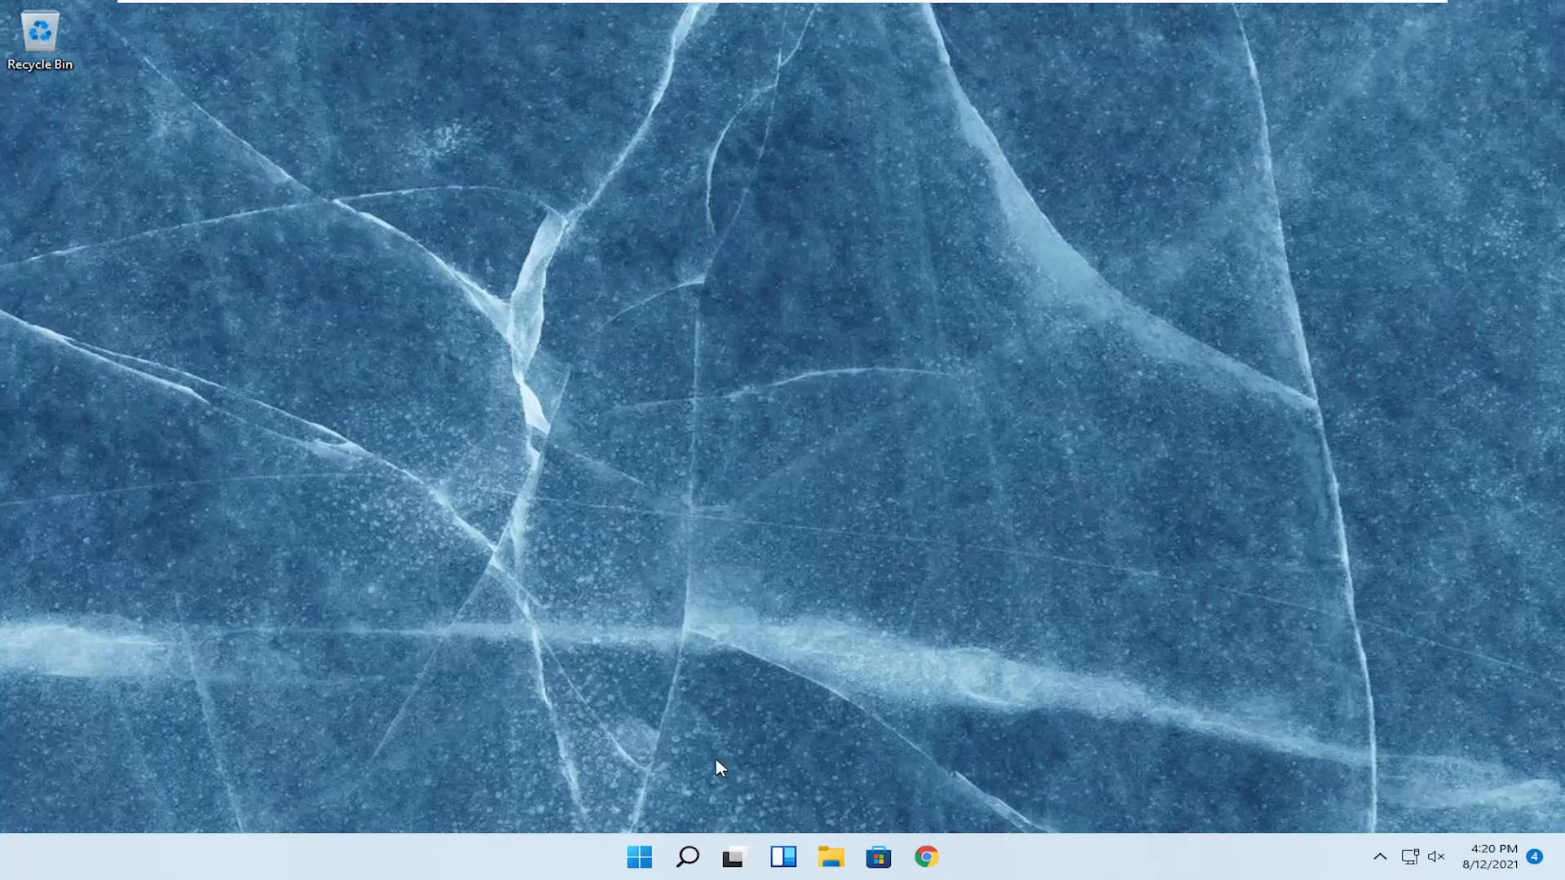
- Find and launch the Settings app from Windows Search by searching 'settings'
{"action": "left_click", "coordinate": [687, 856]}
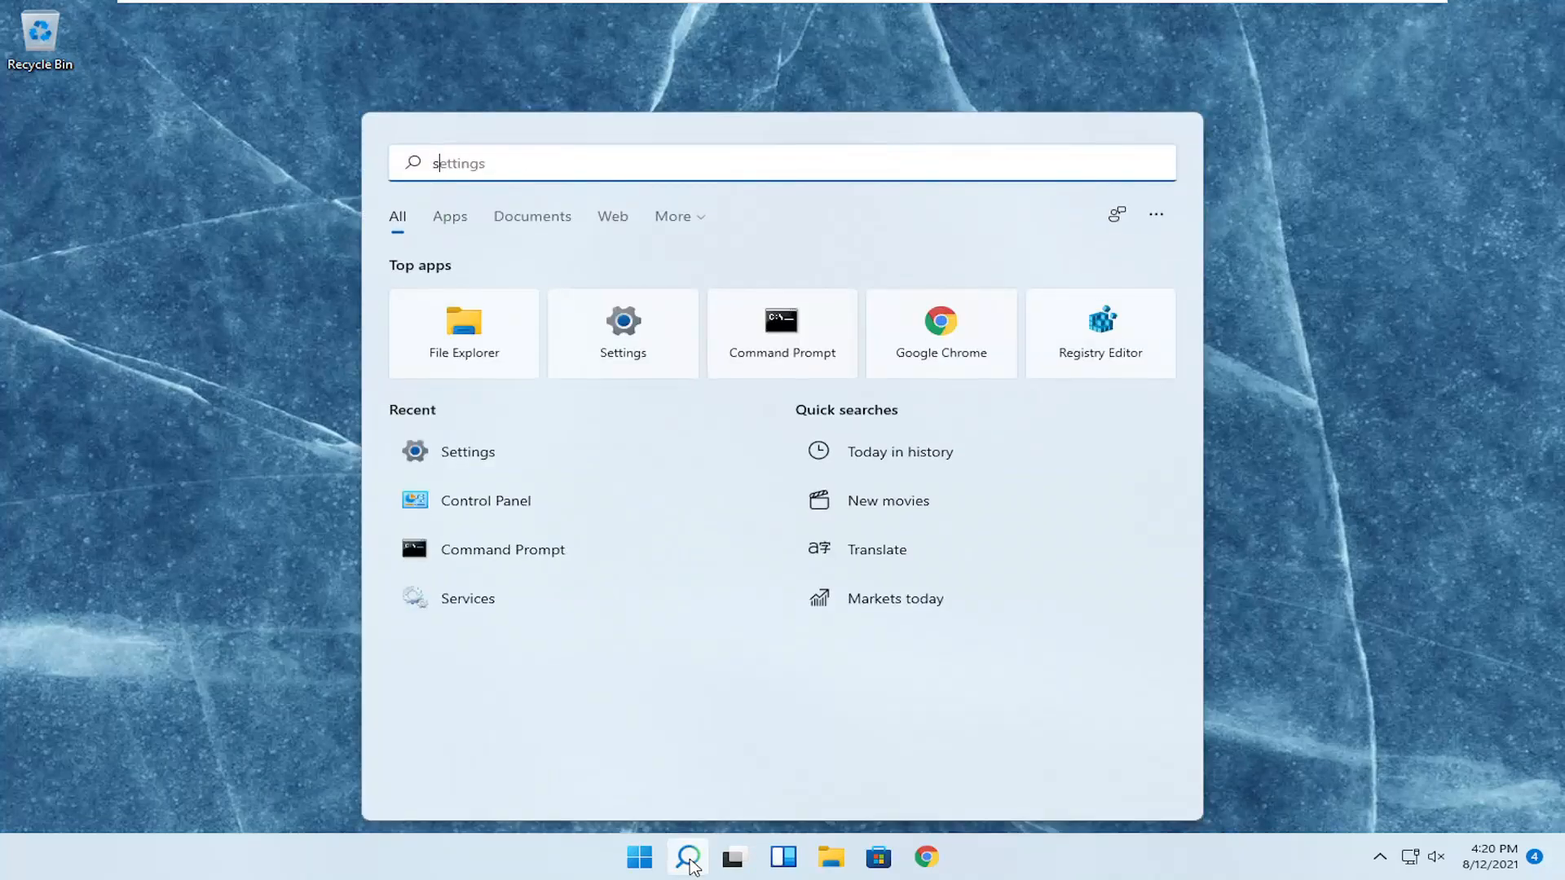
{"action": "type", "text": "settings"}
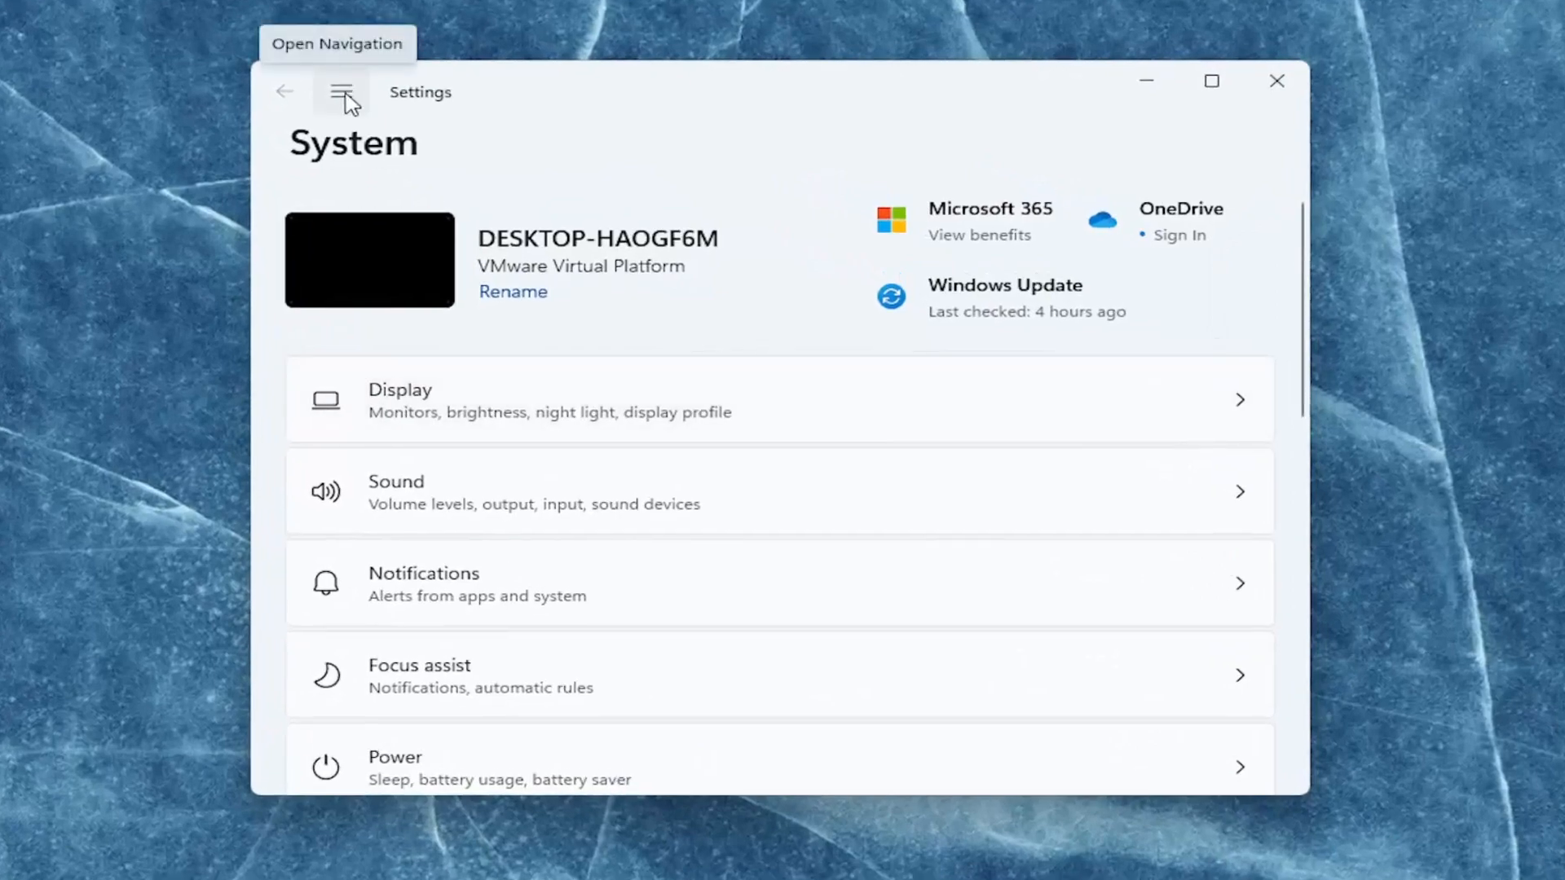
- Reset all default apps to Microsoft's recommended defaults under Apps > Default apps and confirm
{"action": "left_click", "coordinate": [340, 91]}
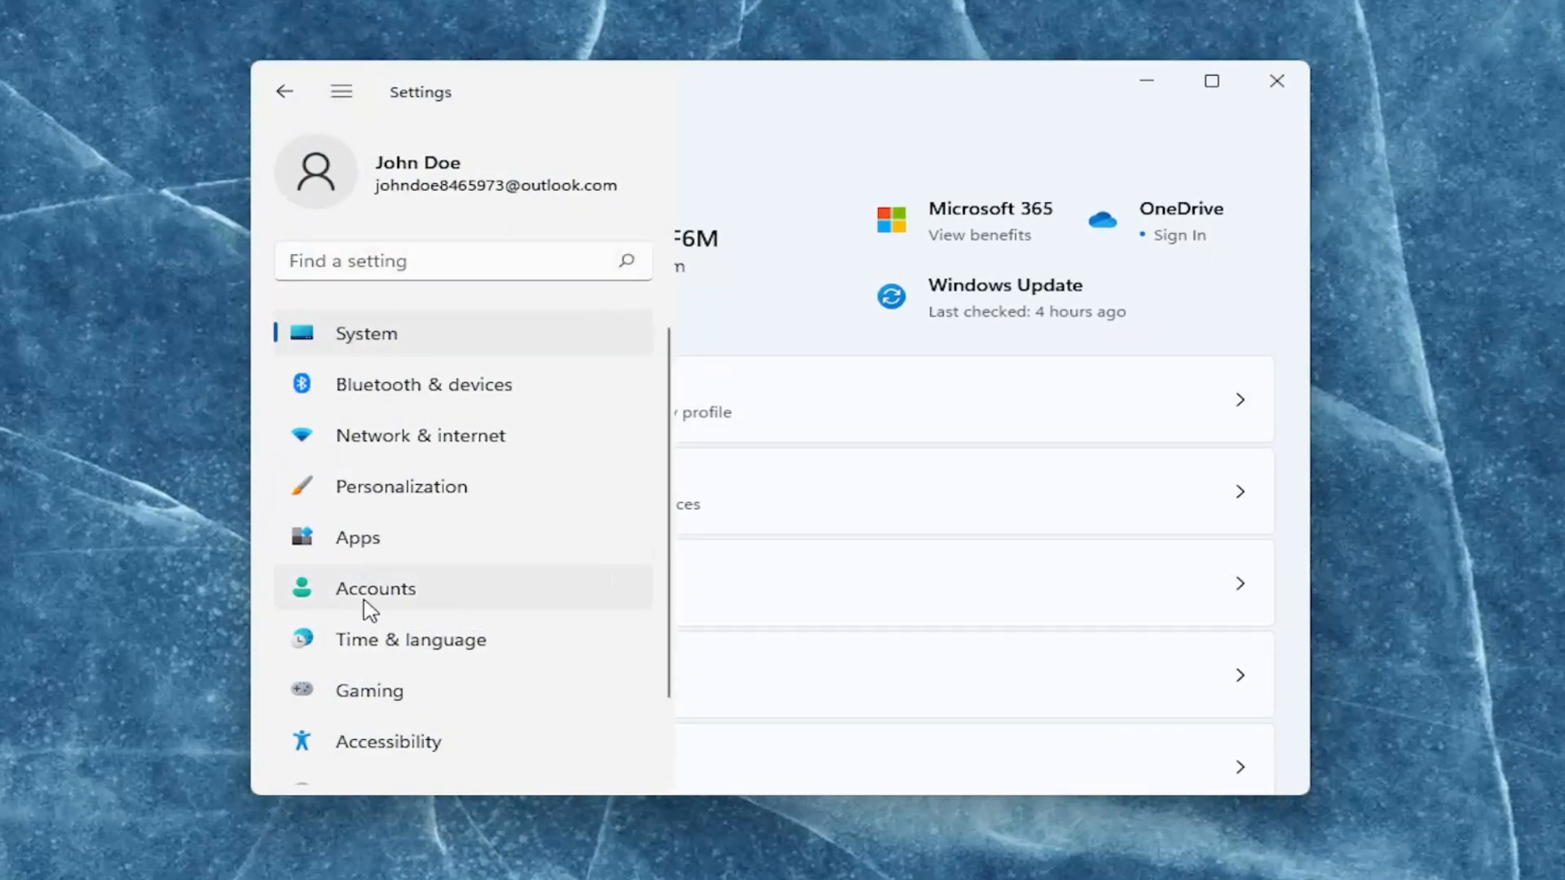
{"action": "left_click", "coordinate": [357, 536]}
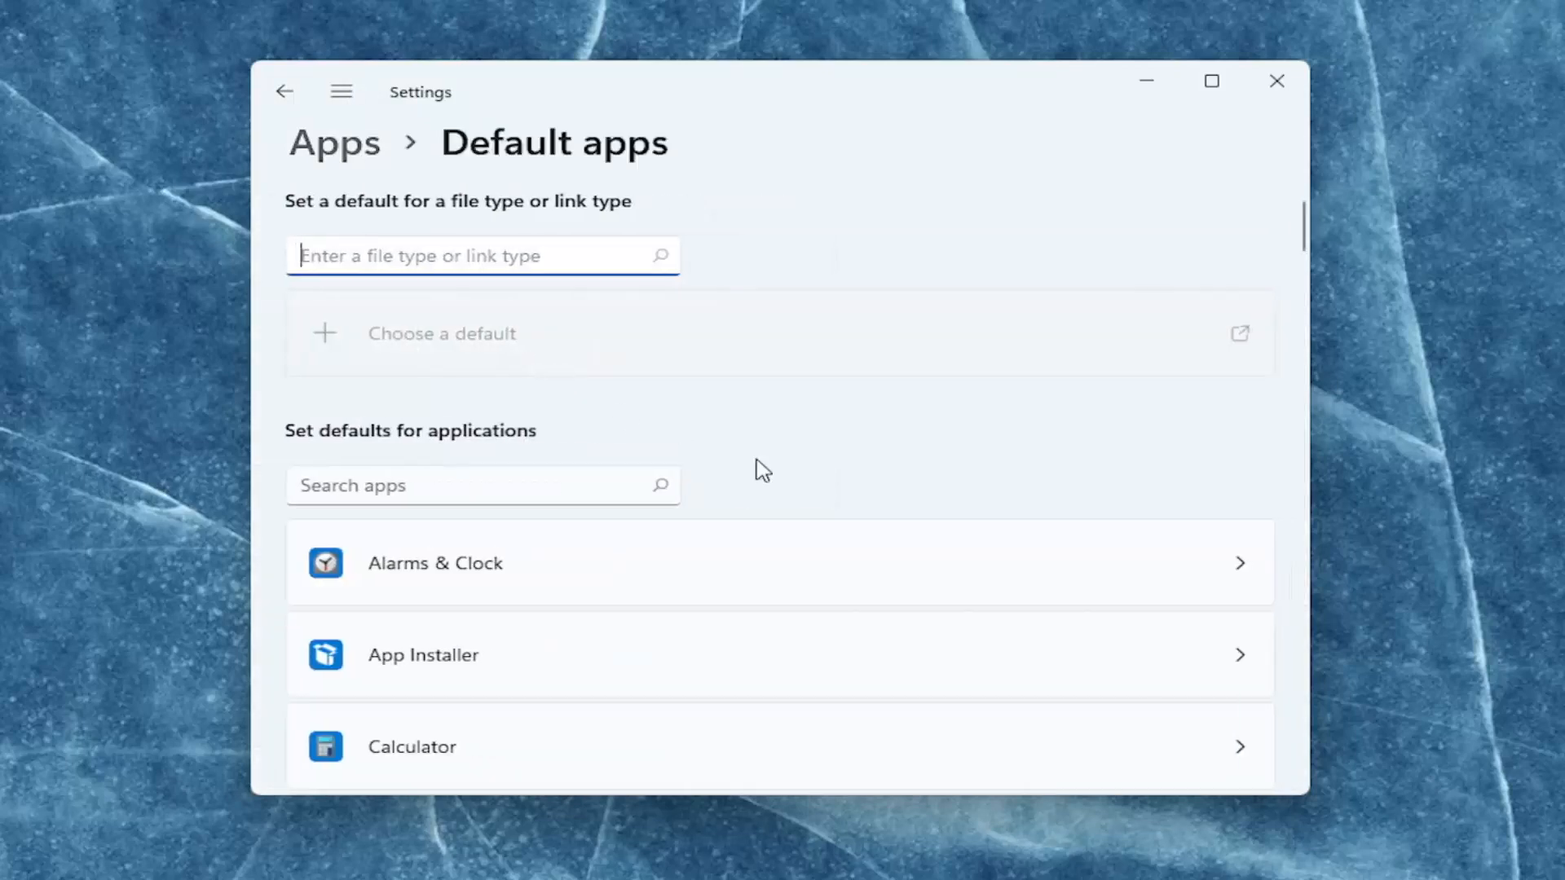
{"action": "scroll", "scroll_direction": "down", "scroll_amount": 3}
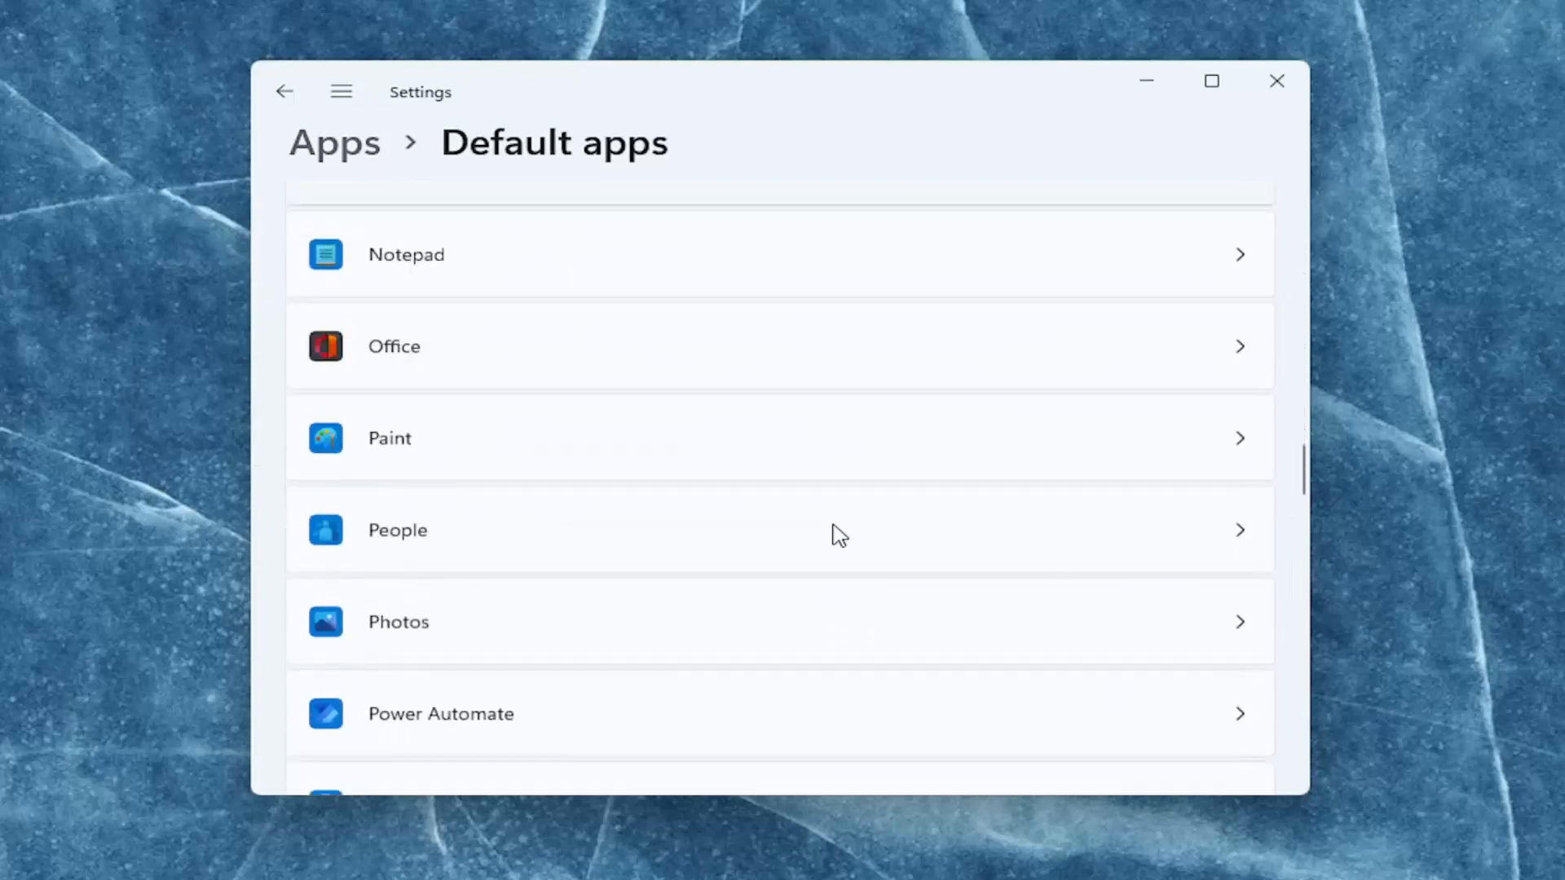
{"action": "scroll", "scroll_direction": "down", "scroll_amount": 3}
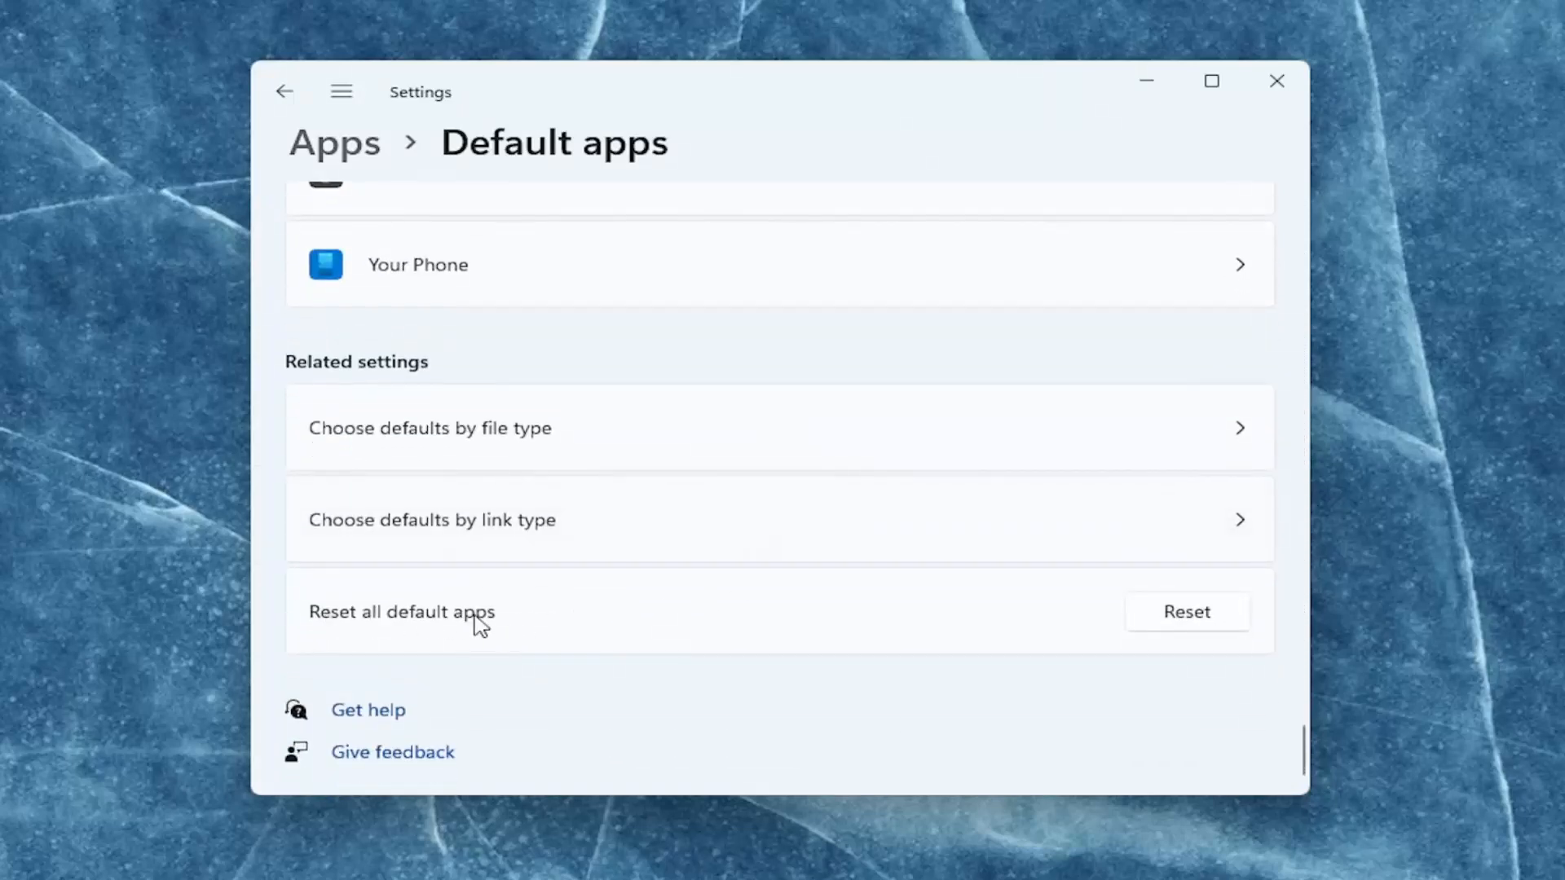
{"action": "left_click", "coordinate": [1187, 611]}
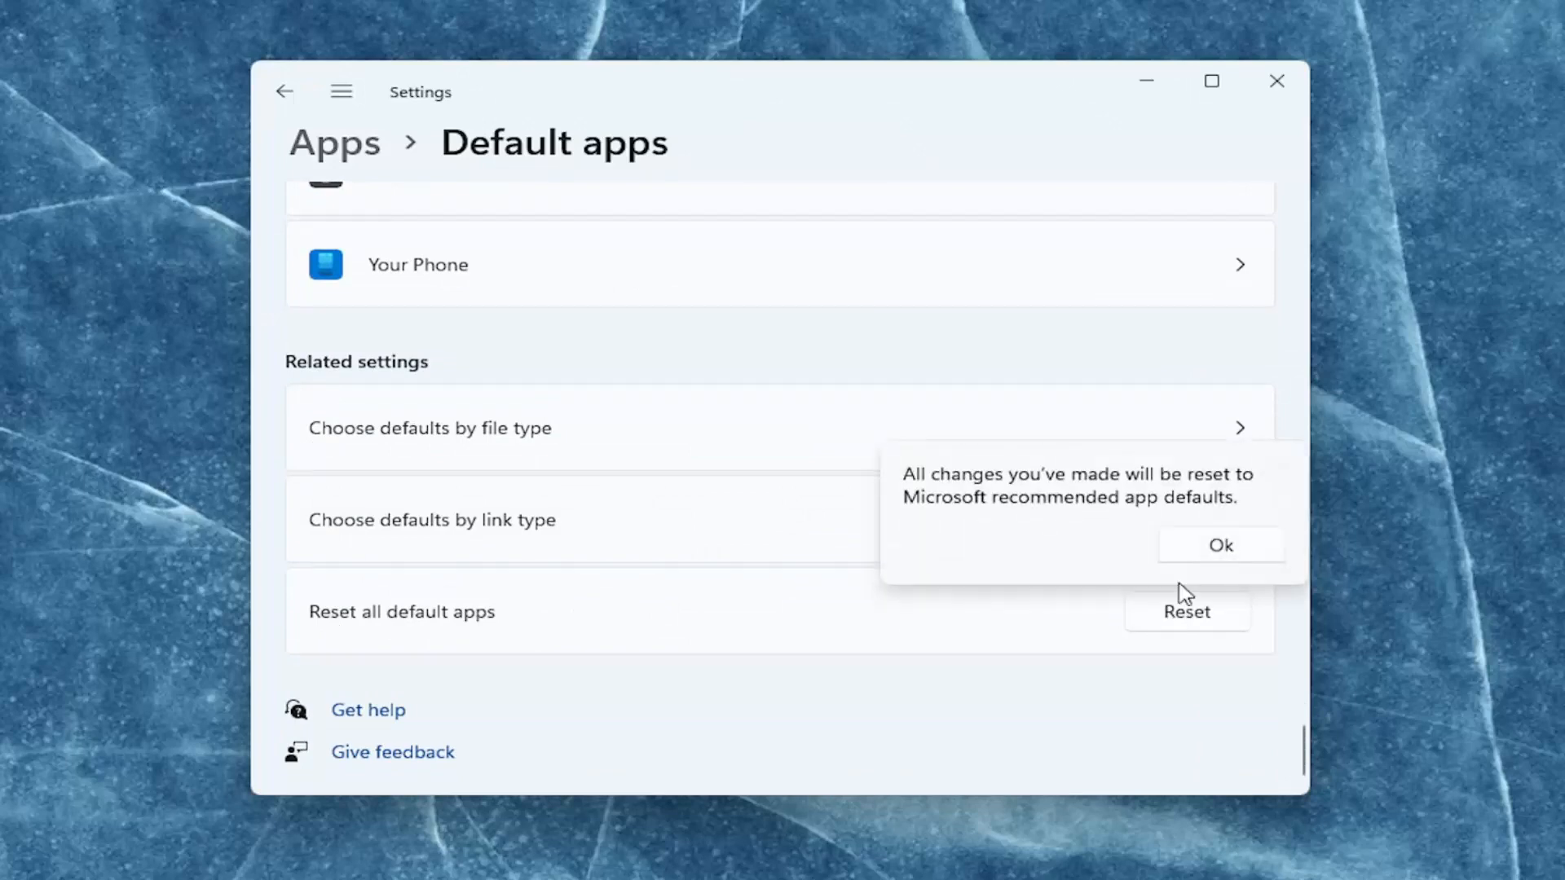
{"action": "left_click", "coordinate": [1220, 544]}
{"action": "type", "text": "cmd"}
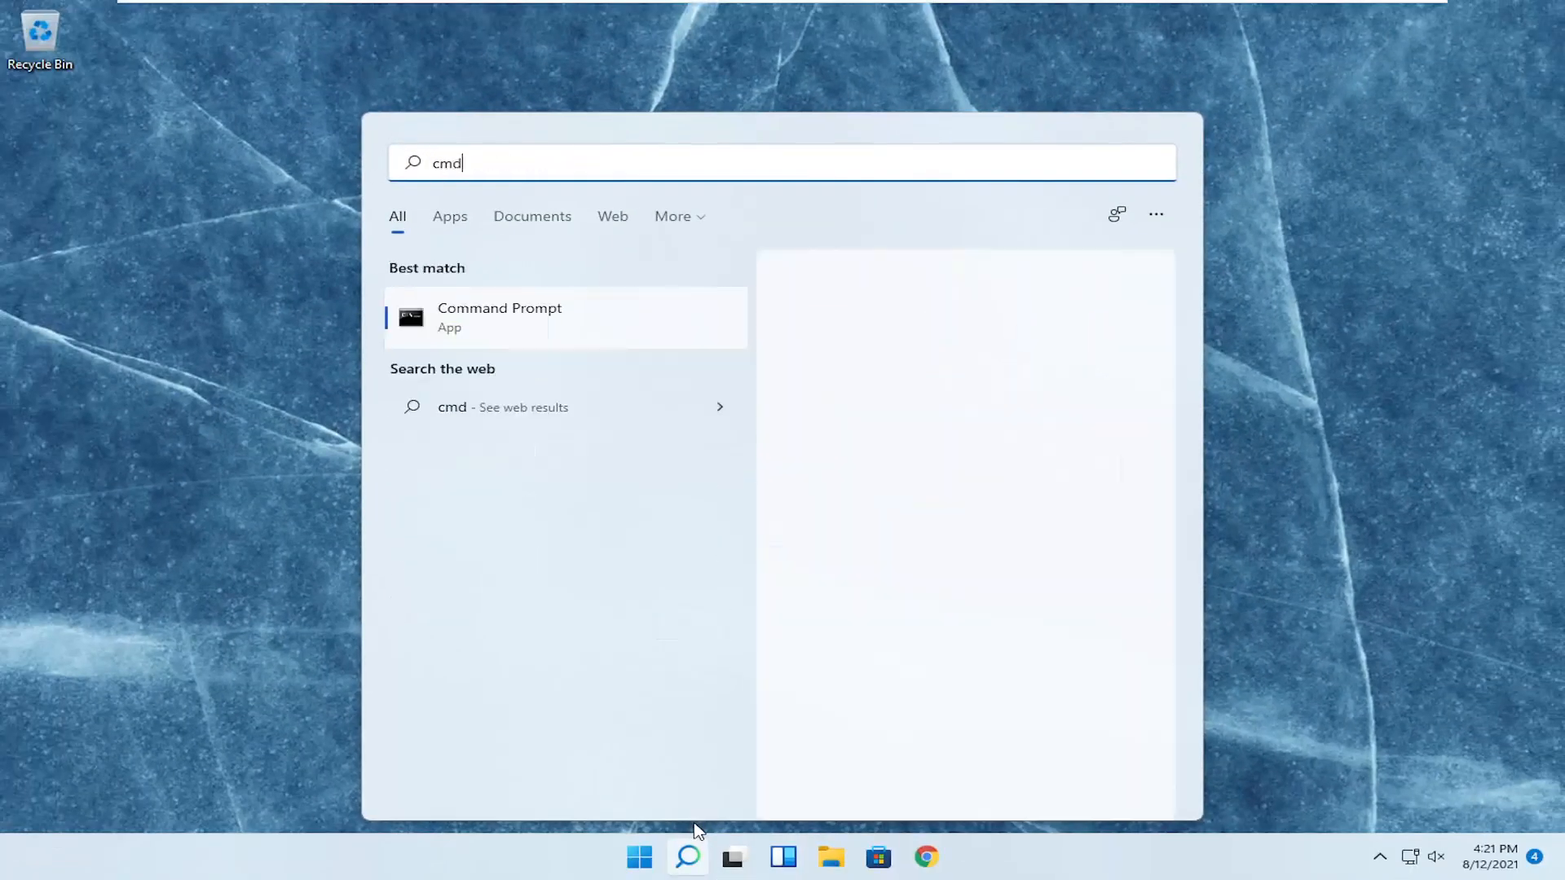
- Launch Command Prompt as administrator from the 'cmd' search result and allow the UAC prompt
{"action": "left_click", "coordinate": [499, 317]}
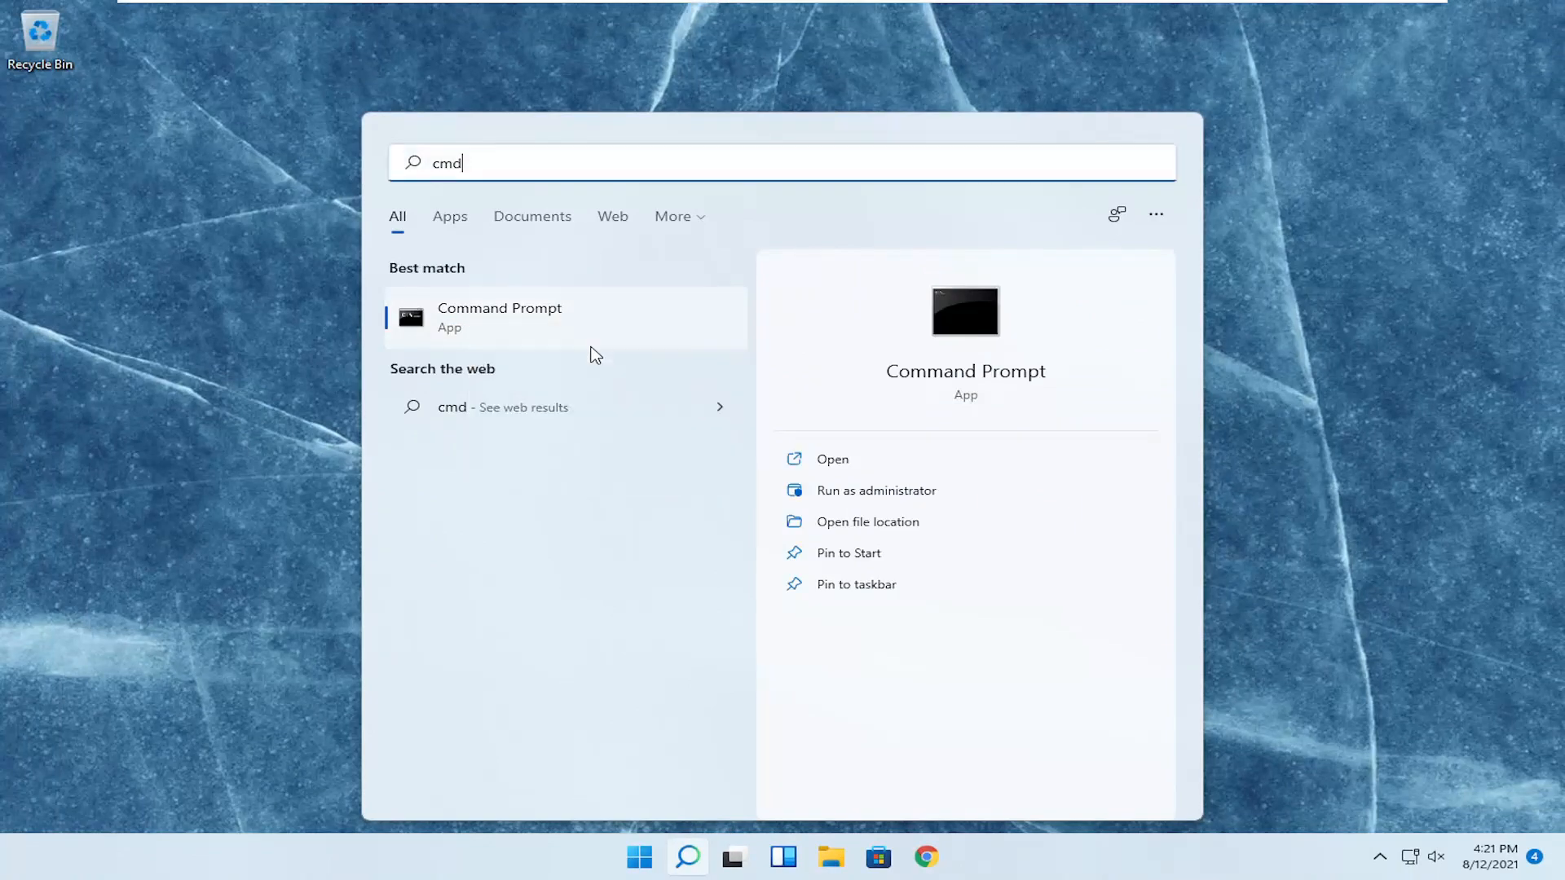
{"action": "left_click", "coordinate": [876, 491]}
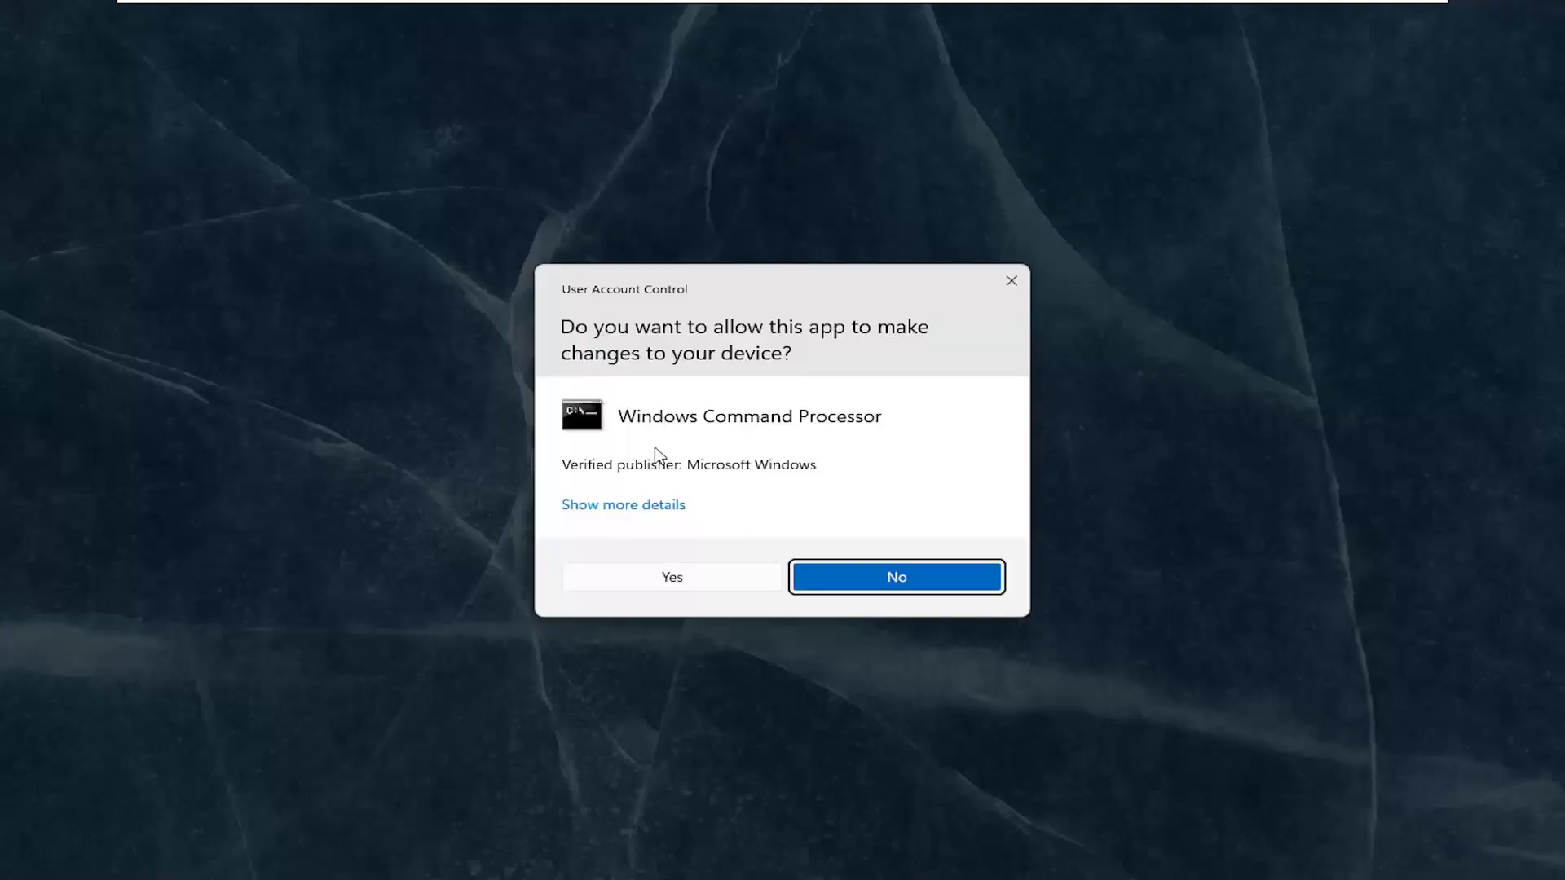
{"action": "left_click", "coordinate": [670, 577]}
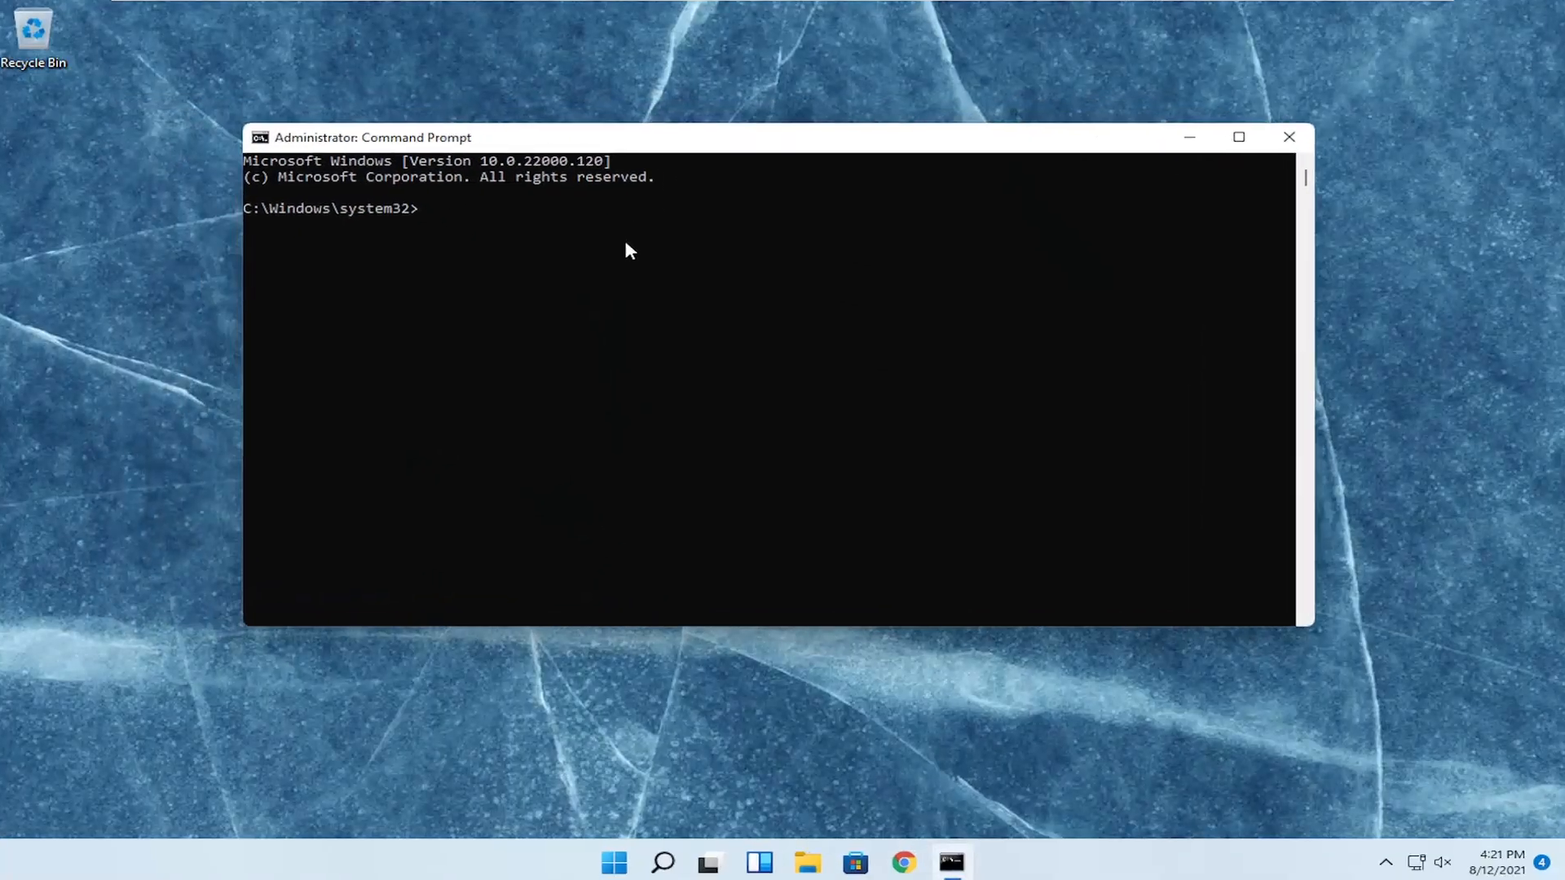
- Run sfc /scannow in the administrator Command Prompt to start the system file check
{"action": "type", "text": "sfc /sca"}
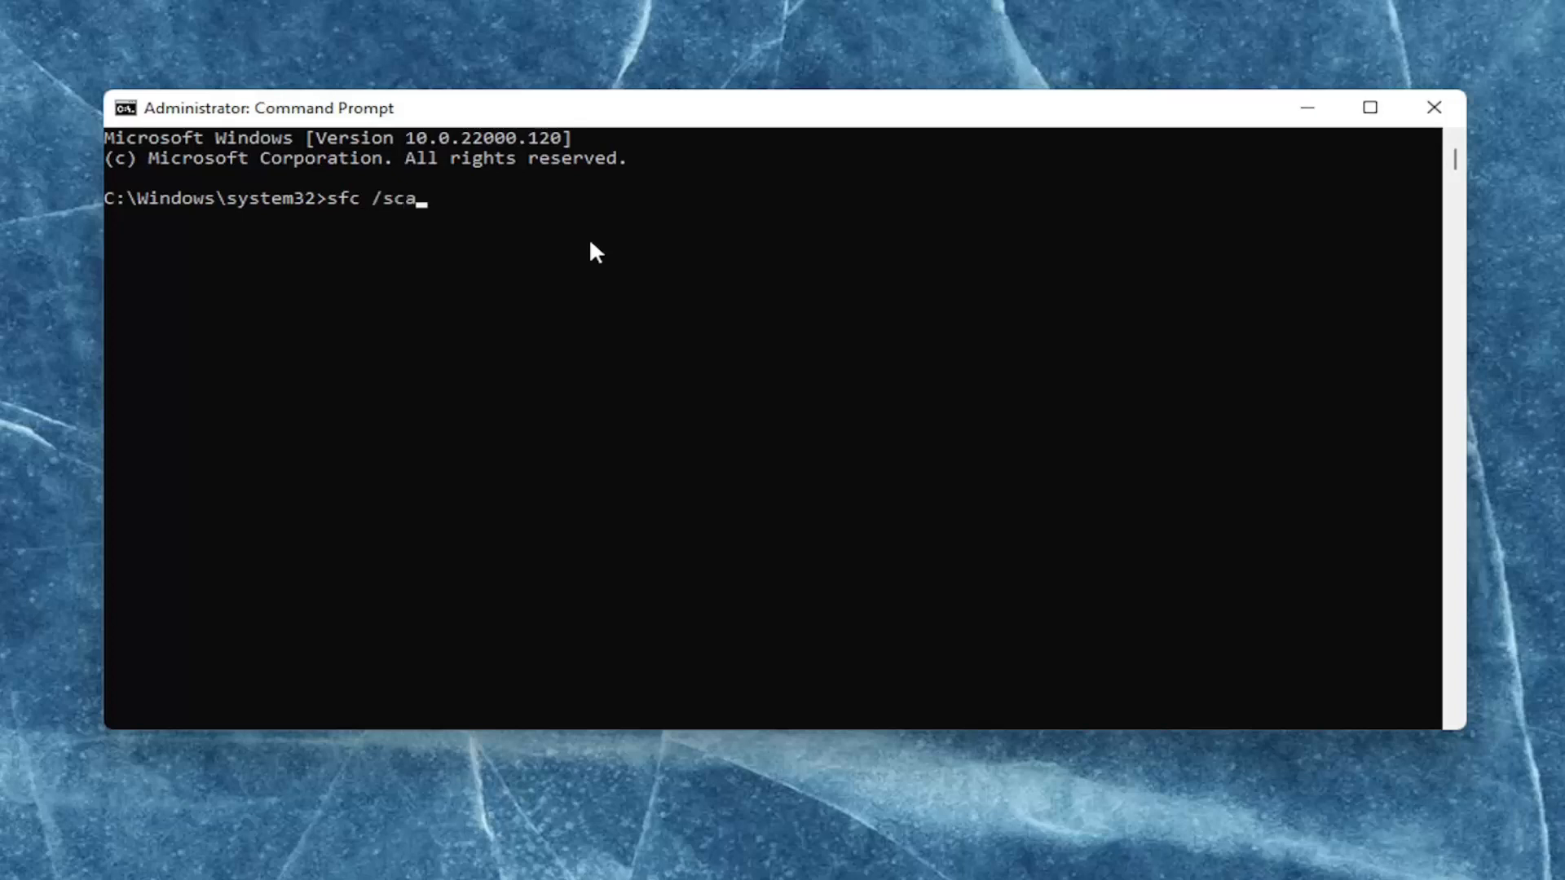
{"action": "type", "text": "nnow"}
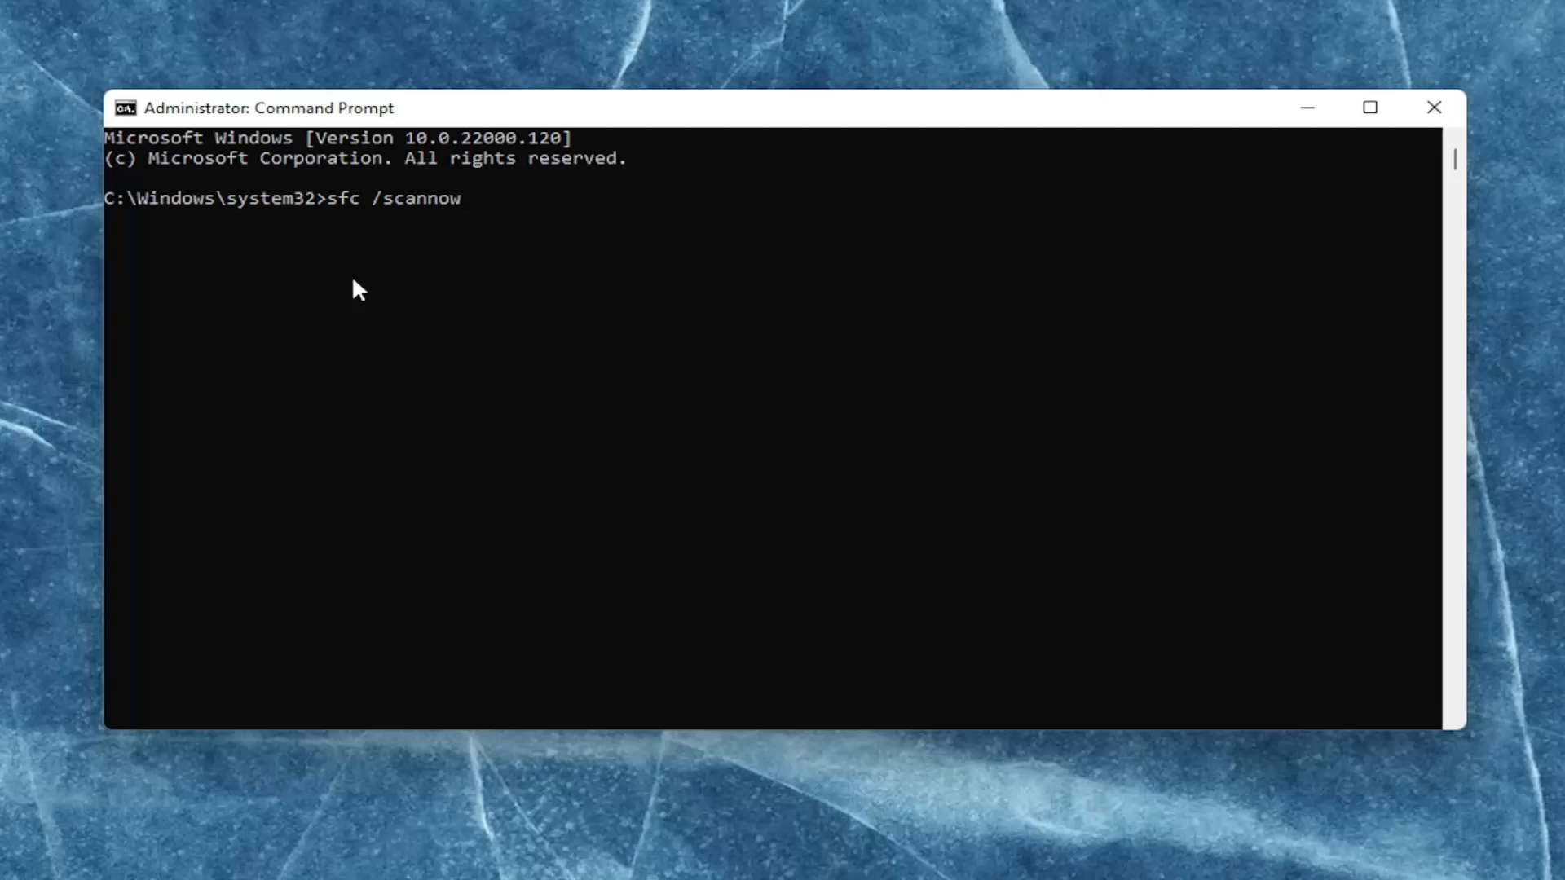
{"action": "key", "text": "Enter"}
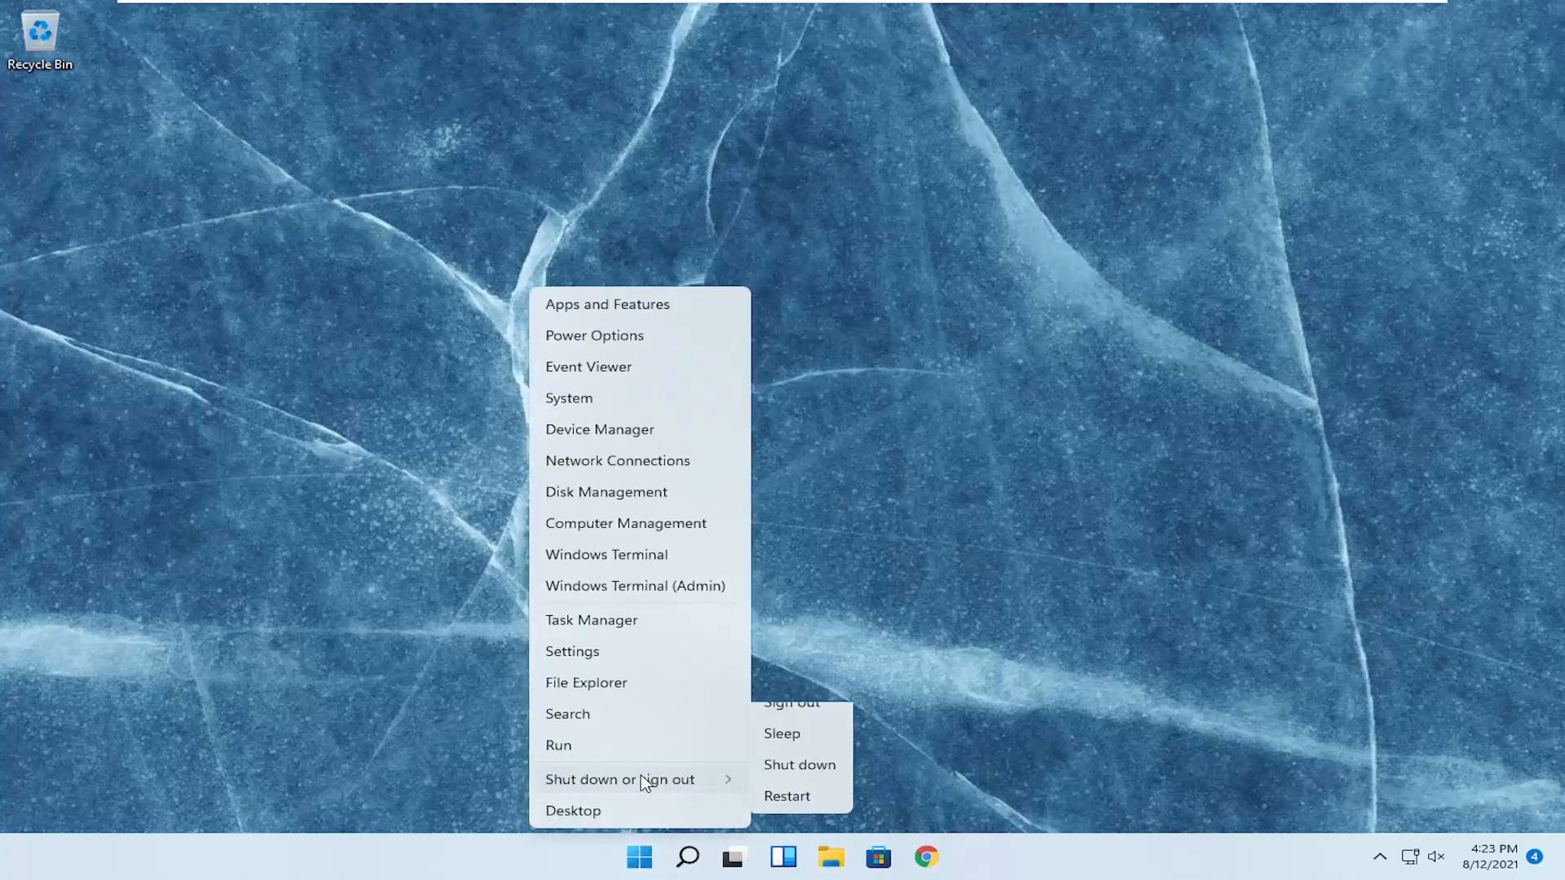
- Restart the PC from the Start menu's Shut down or sign out options
{"action": "left_click", "coordinate": [792, 701]}
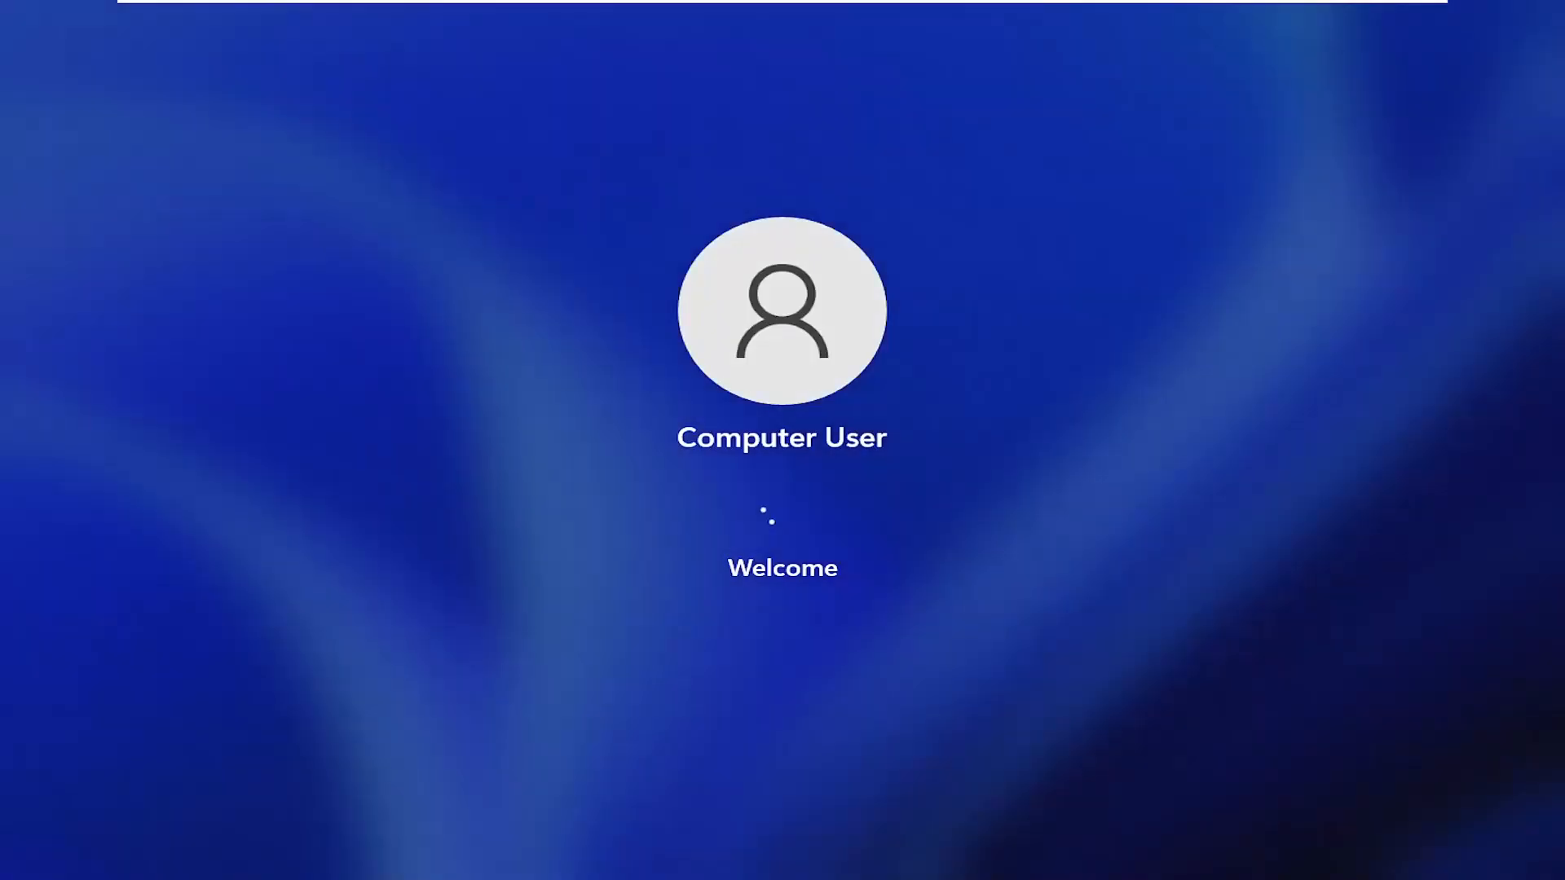